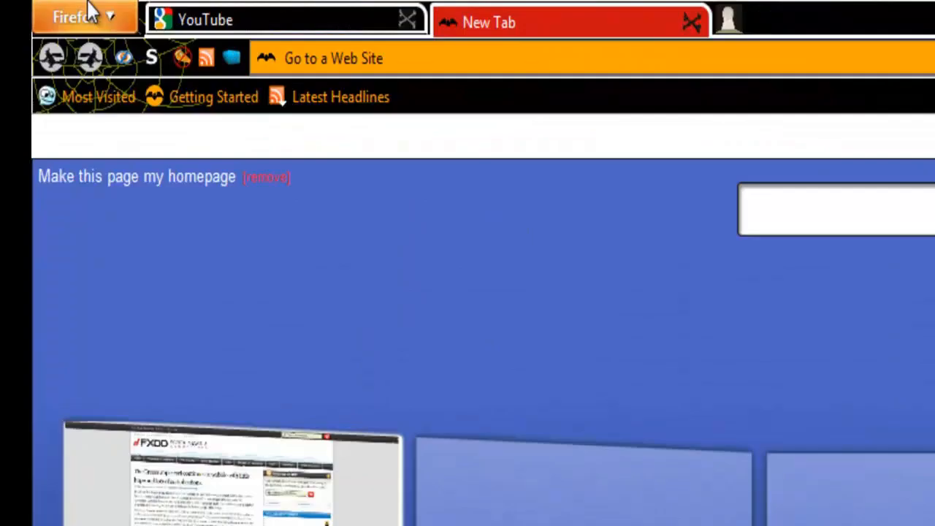
Show the installed add-ons list and scroll through it to locate FoxTab 1.4.4
click(71, 18)
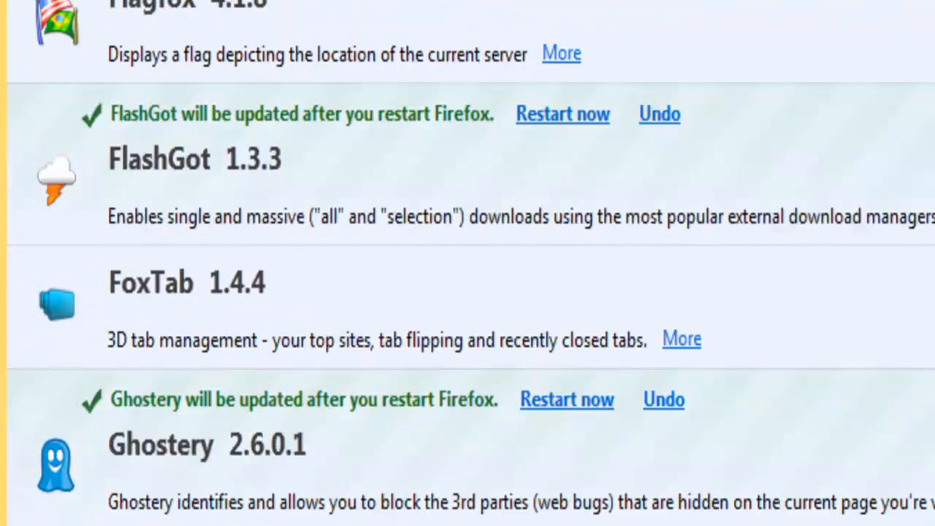
scroll(down, 3)
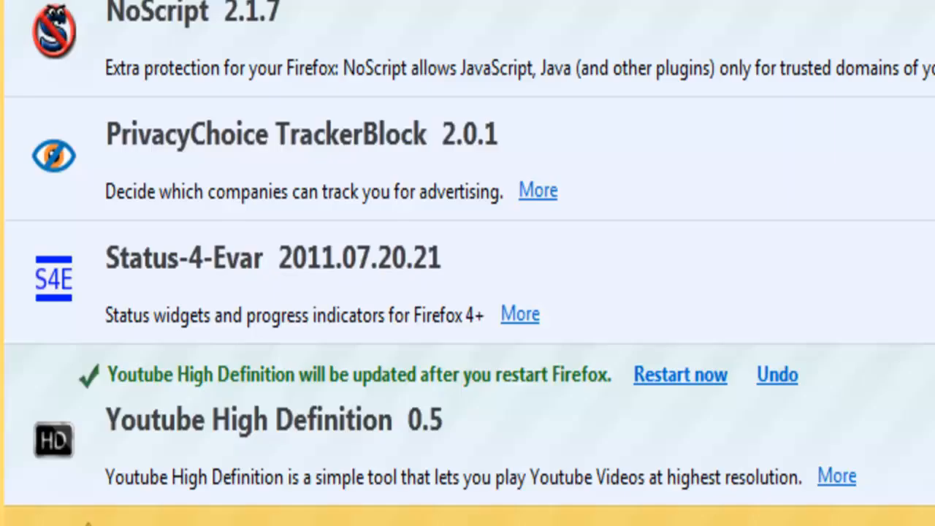
scroll(up, 3)
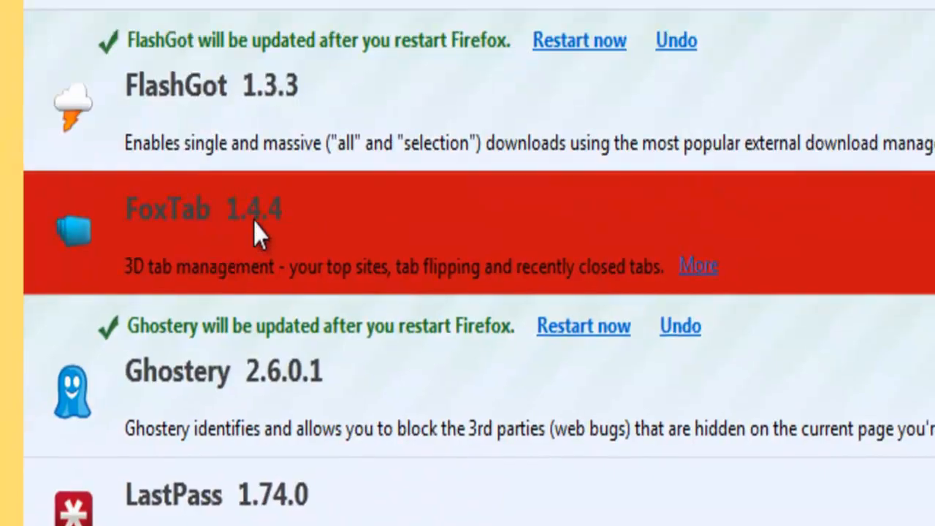
mouse_move(450, 226)
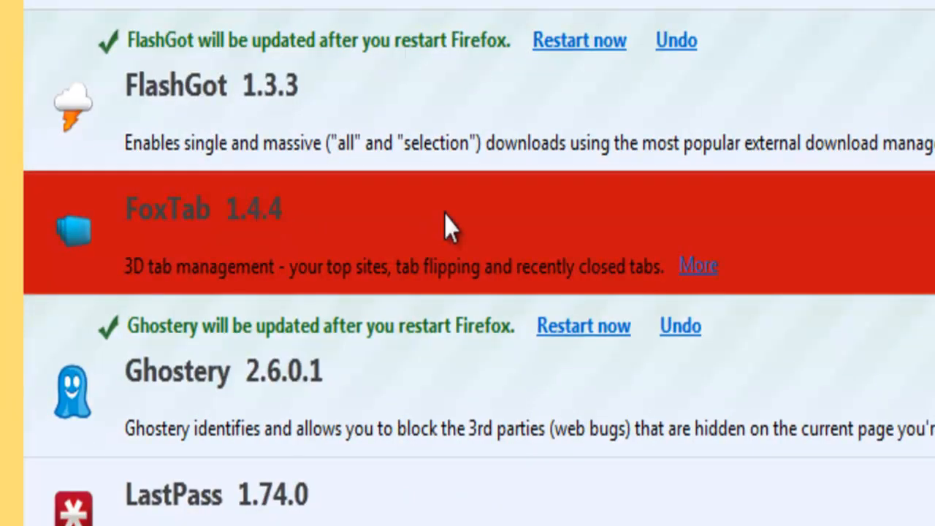
mouse_move(157, 284)
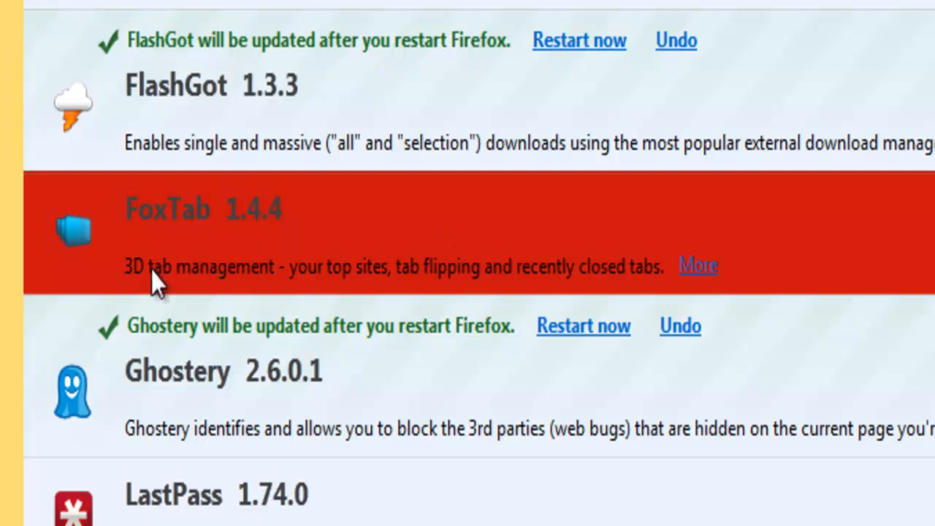
mouse_move(190, 290)
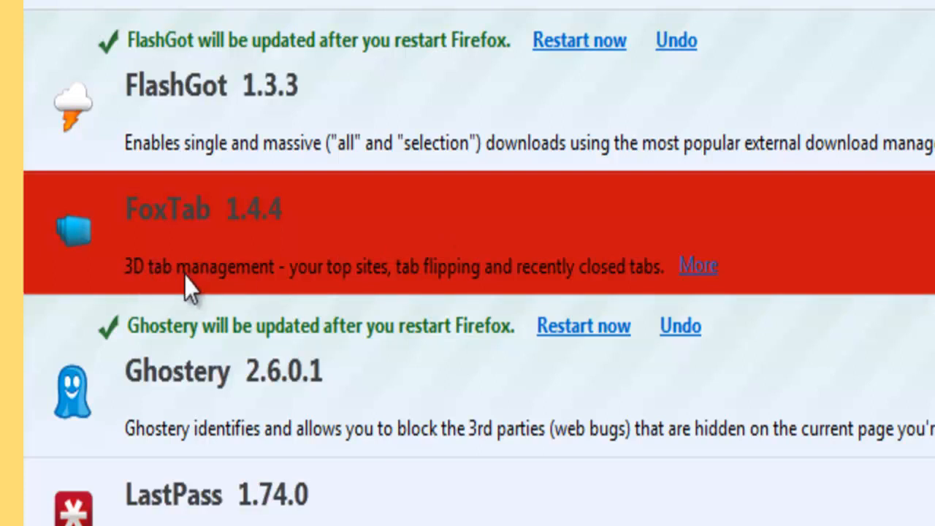
mouse_move(438, 285)
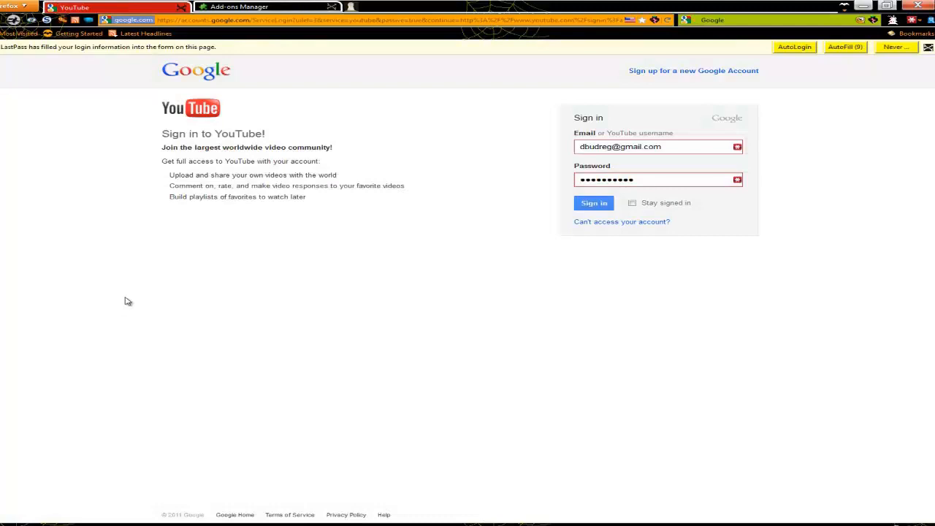
mouse_move(101, 249)
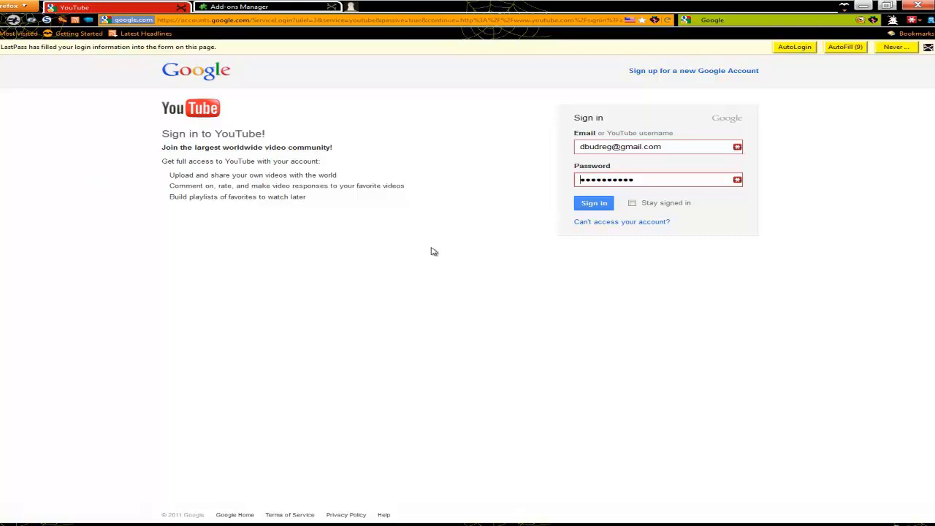
mouse_move(210, 202)
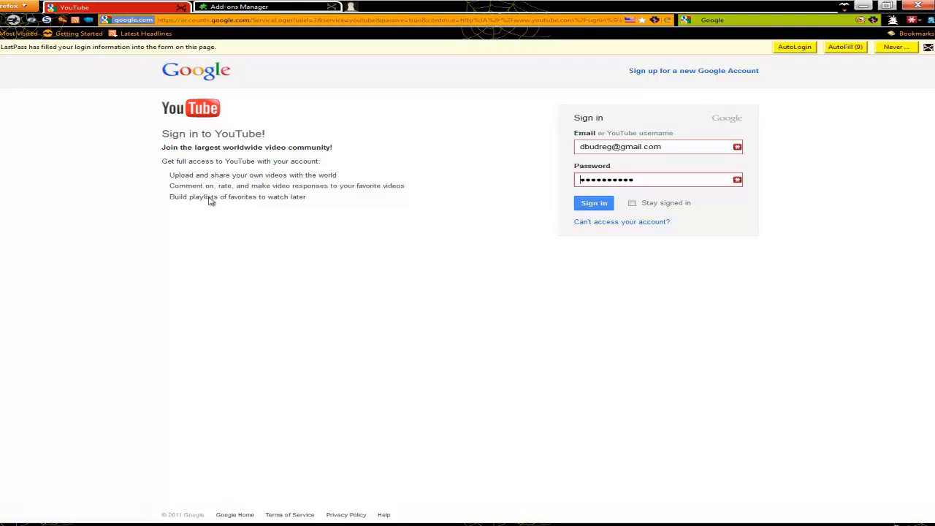
mouse_move(285, 140)
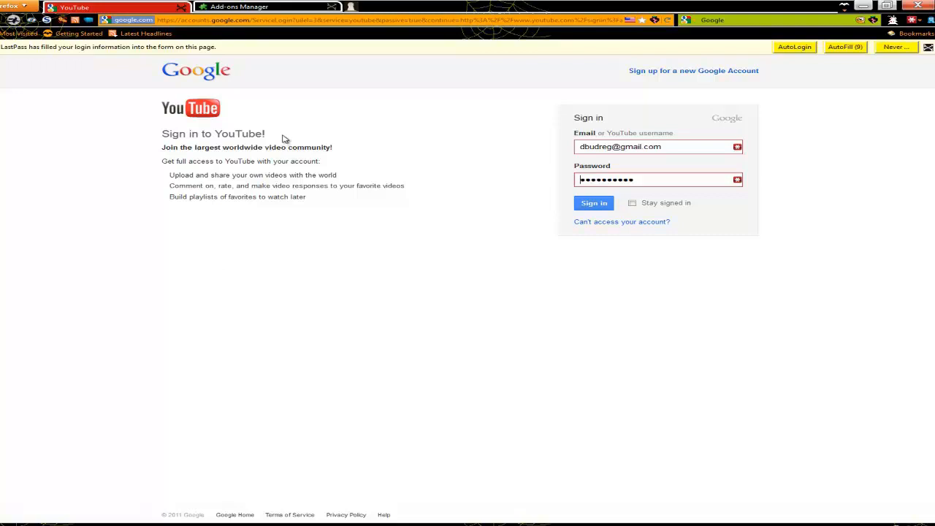
Toggle the Firefox main menu open and closed twice on the YouTube sign-in page
click(12, 6)
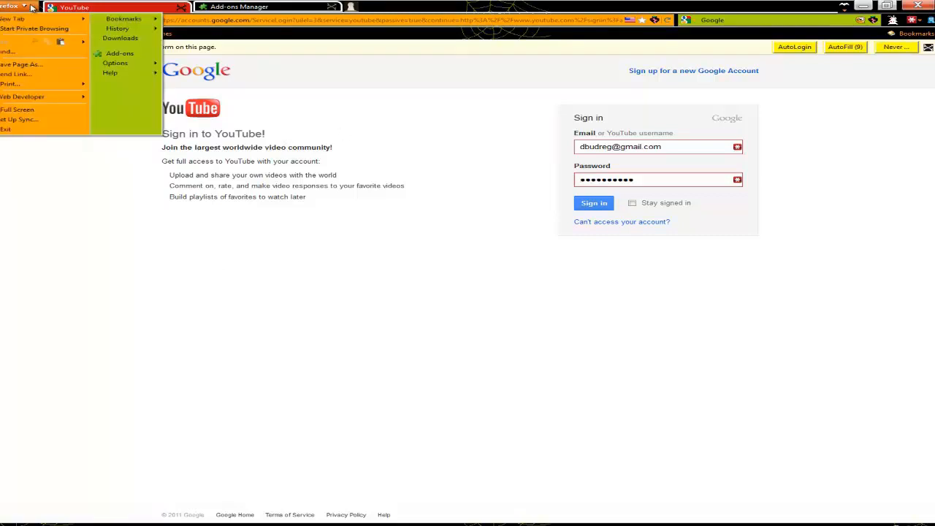
click(207, 289)
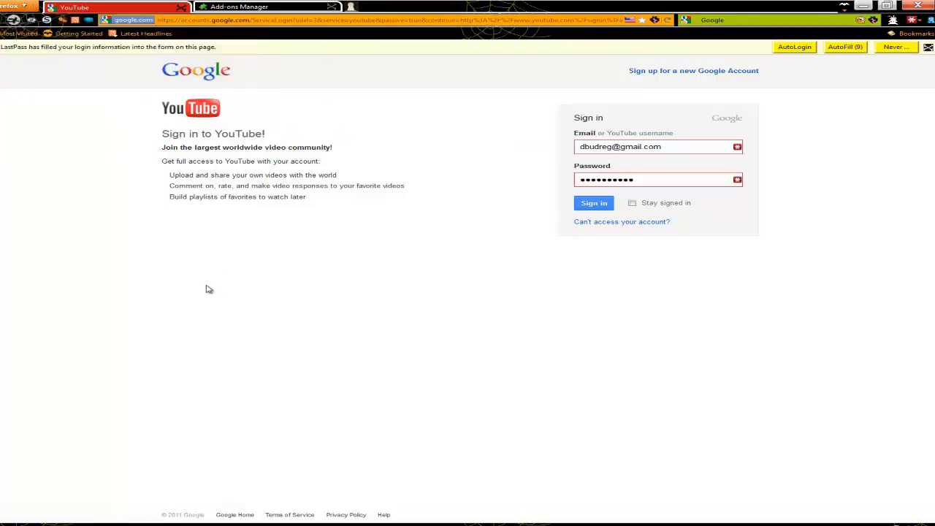
mouse_move(108, 174)
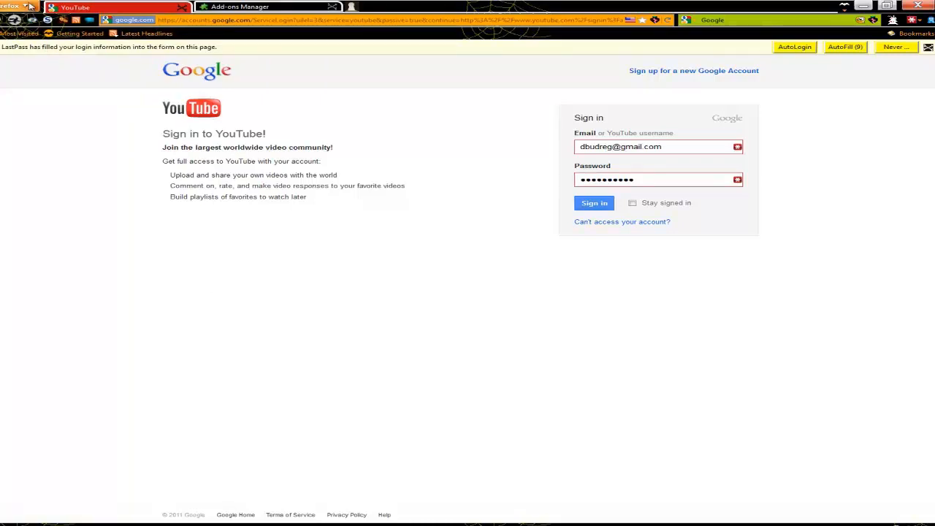
click(26, 6)
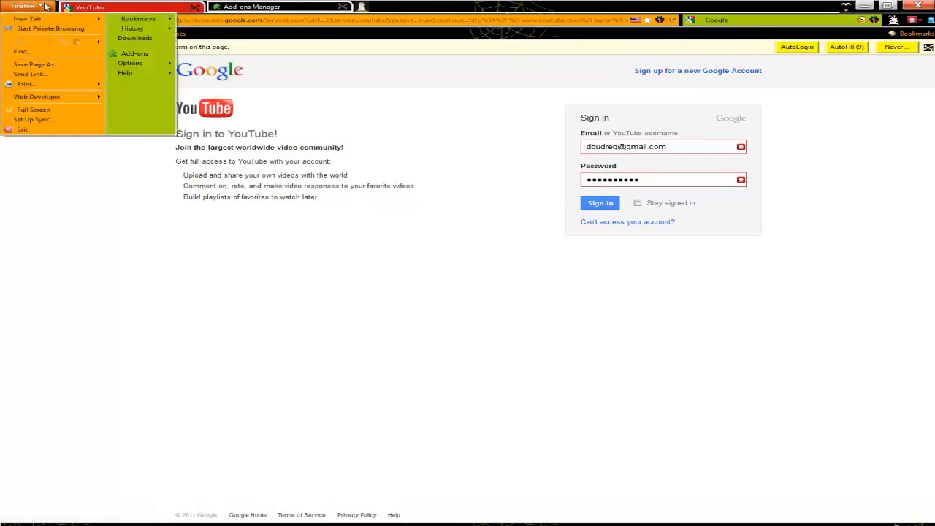
click(138, 18)
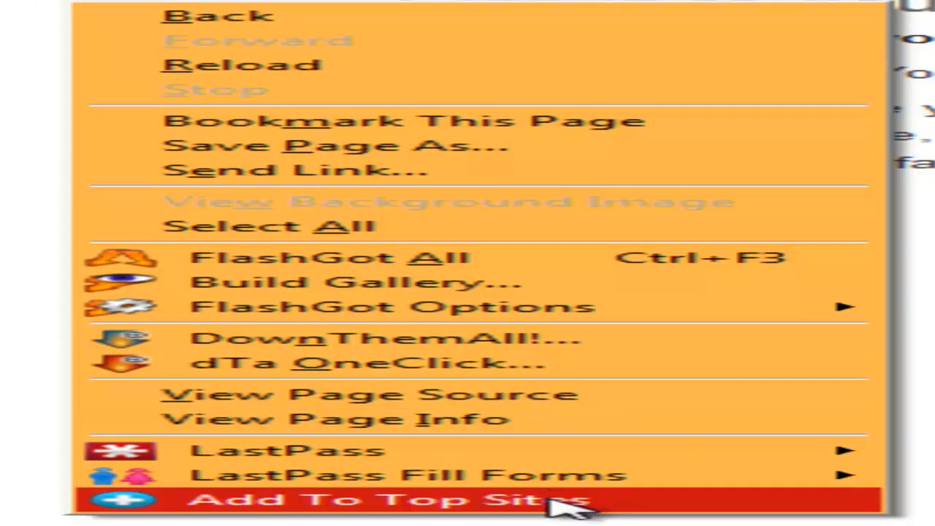
Choose Add To Top Sites for the YouTube sign-in page and scroll down the page
click(380, 499)
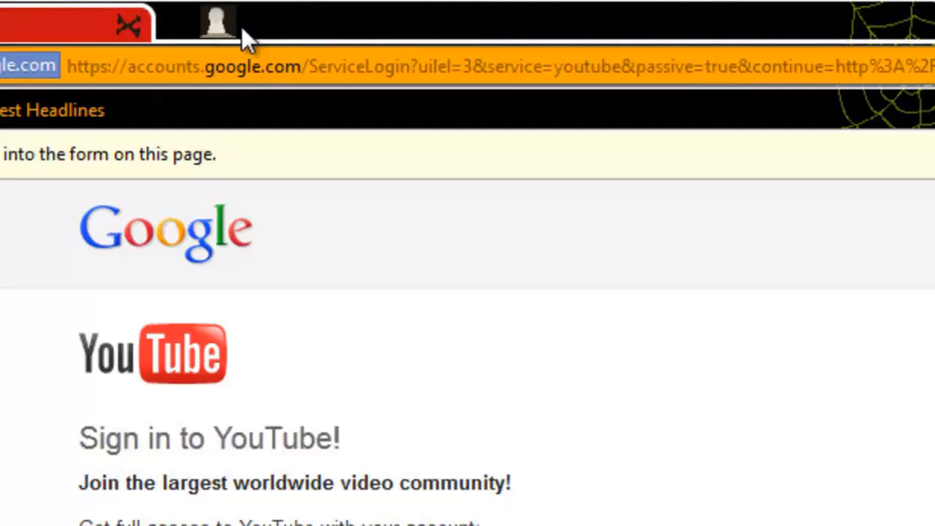
scroll(down, 3)
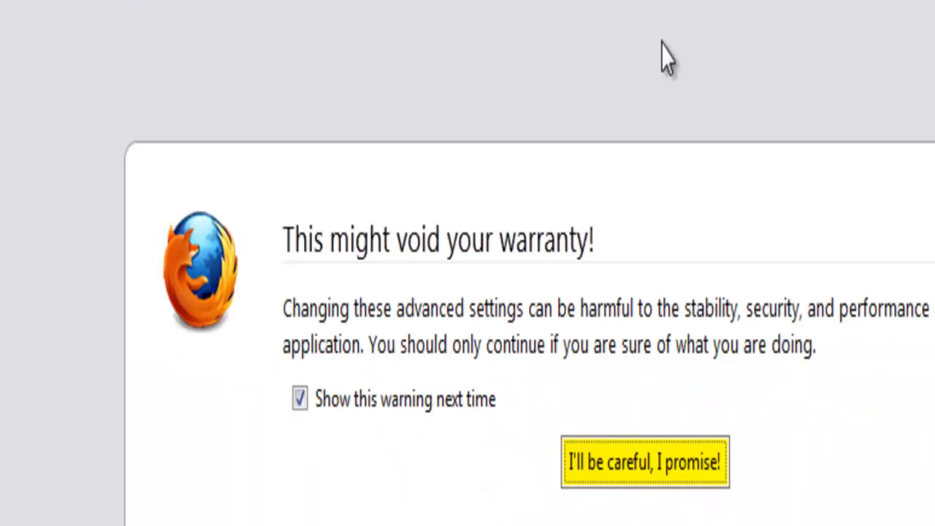
Accept the about:config warranty warning and filter the preferences for "prefetch"
click(644, 462)
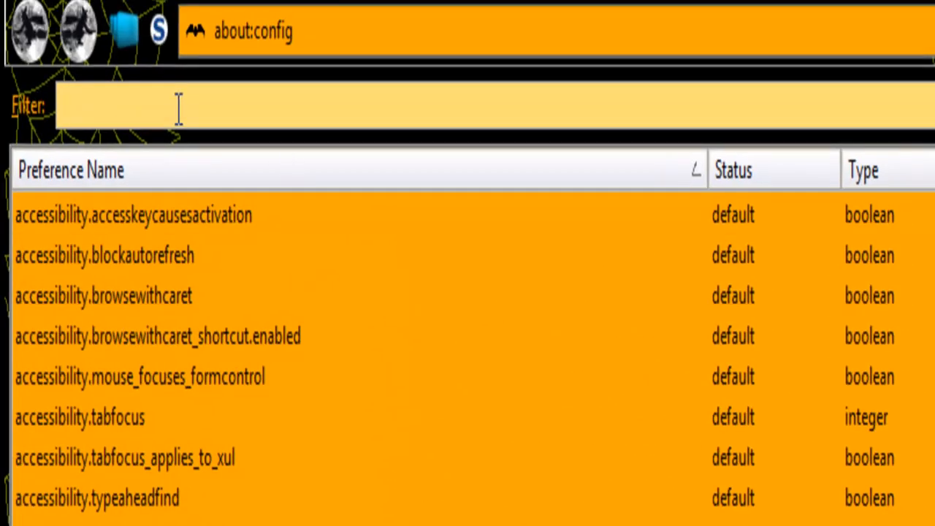
text(p)
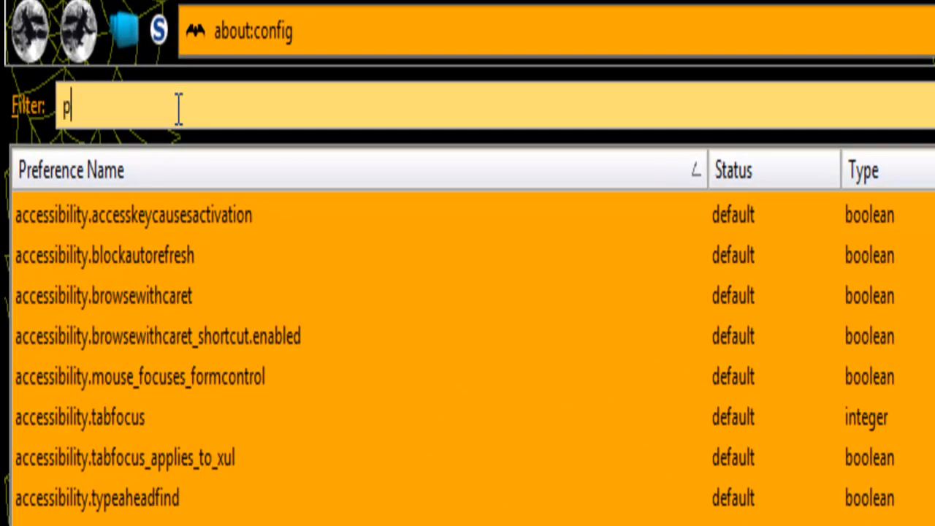
text(refetc)
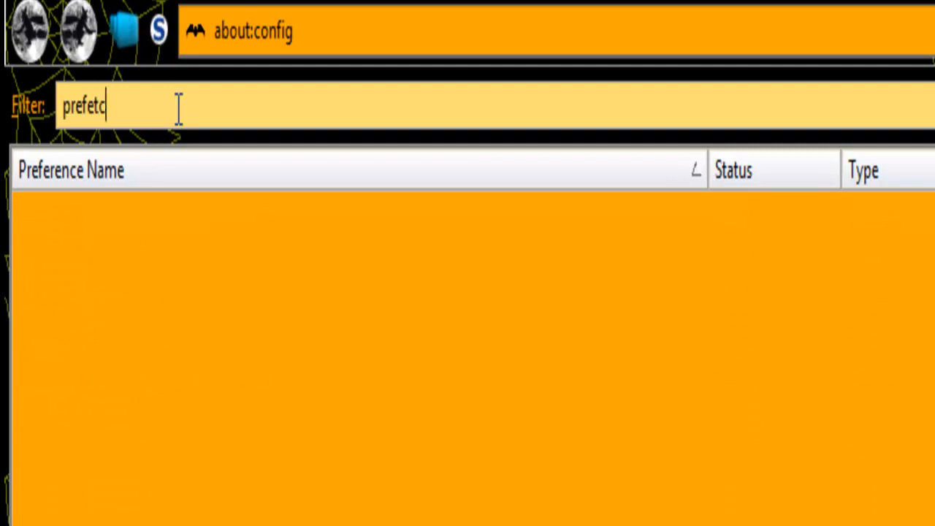
text(h)
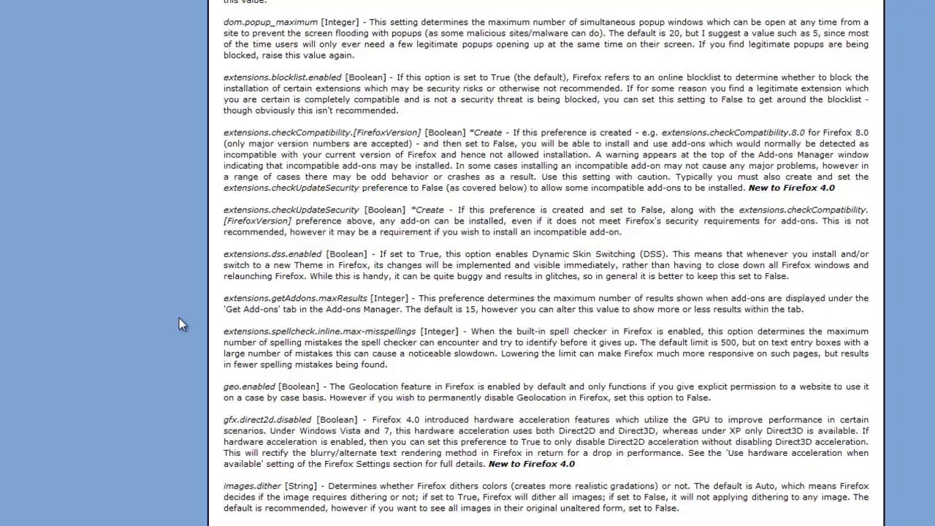
Scroll the TweakGuides page down to network.prefetch-next and highlight its Link Prefetching description
scroll(down, 3)
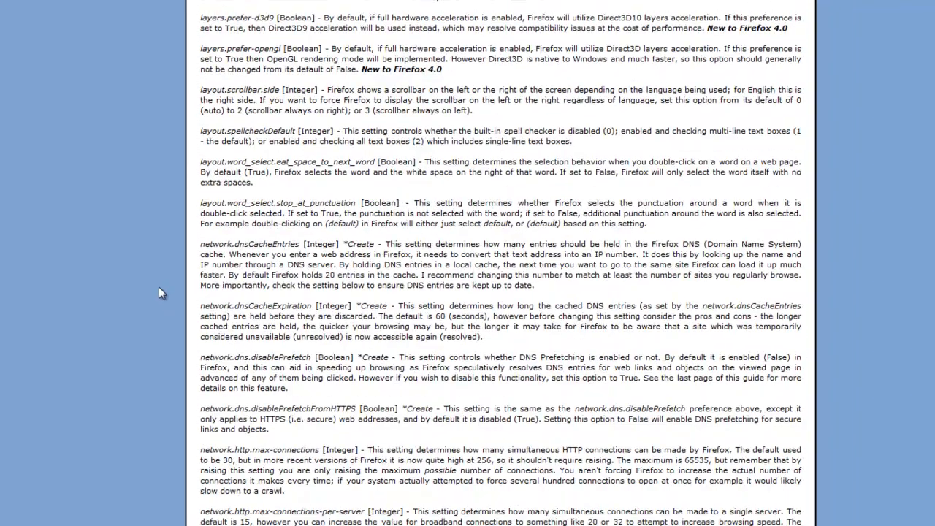
scroll(down, 3)
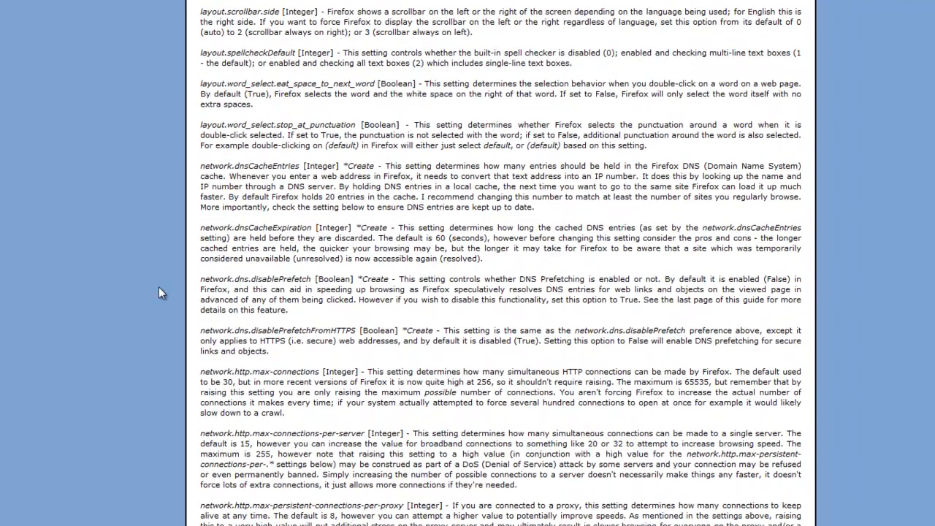
scroll(down, 3)
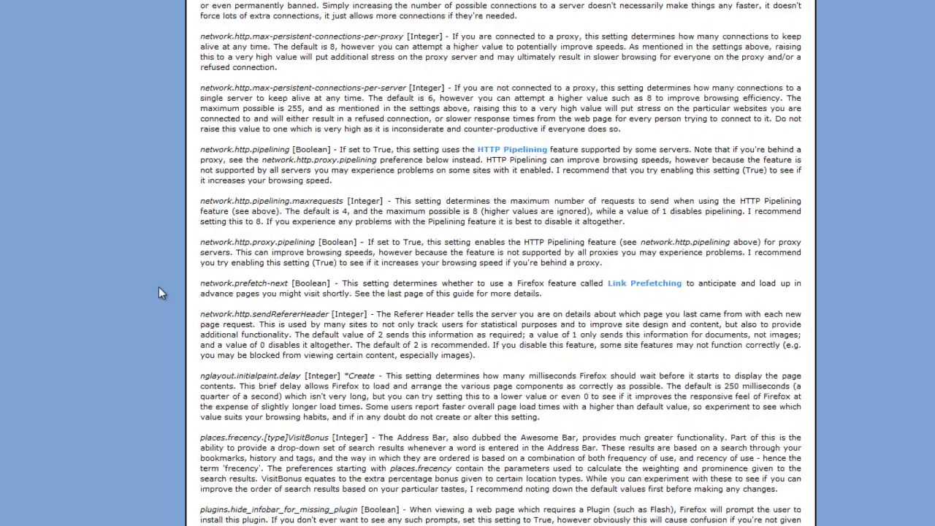
scroll(down, 3)
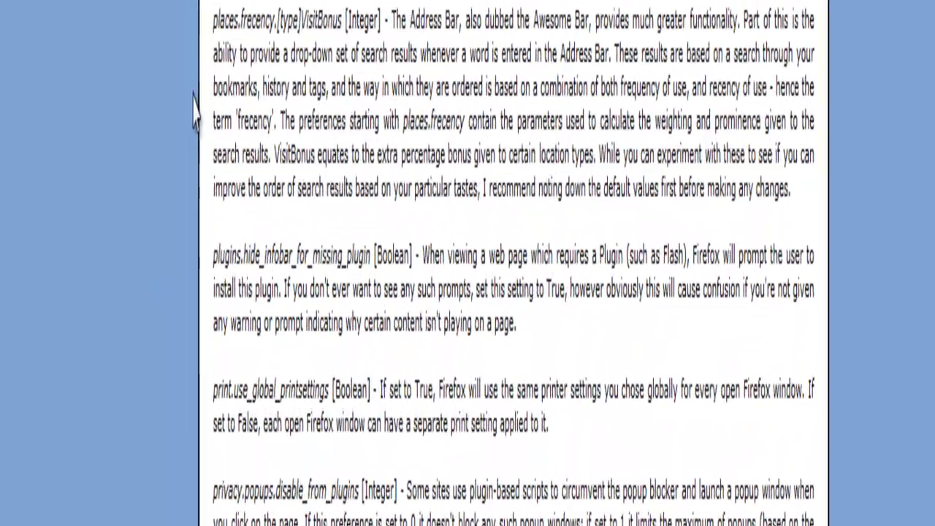
scroll(down, 3)
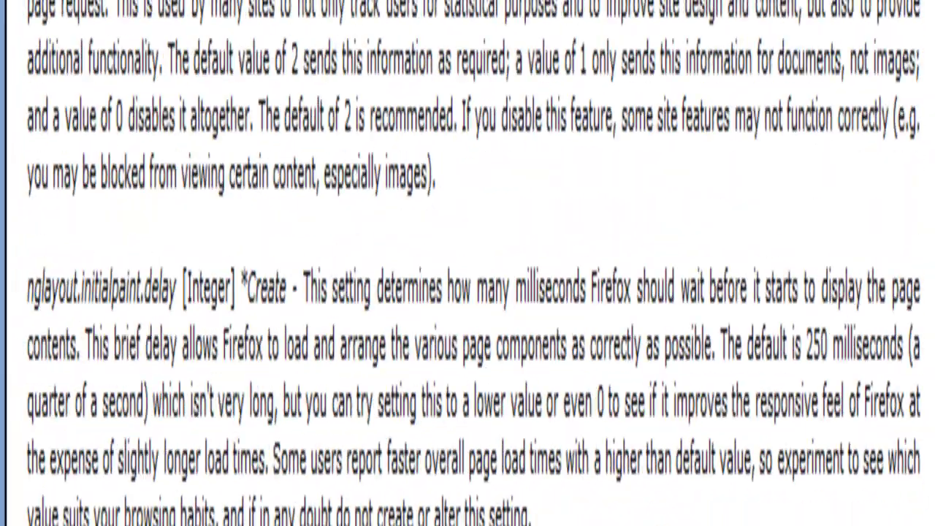
scroll(down, 3)
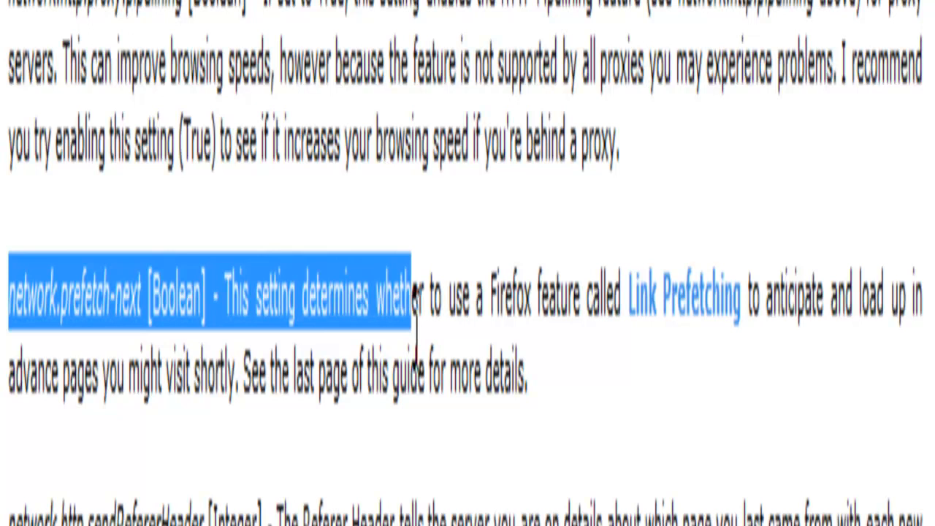
drag(412, 295, 894, 295)
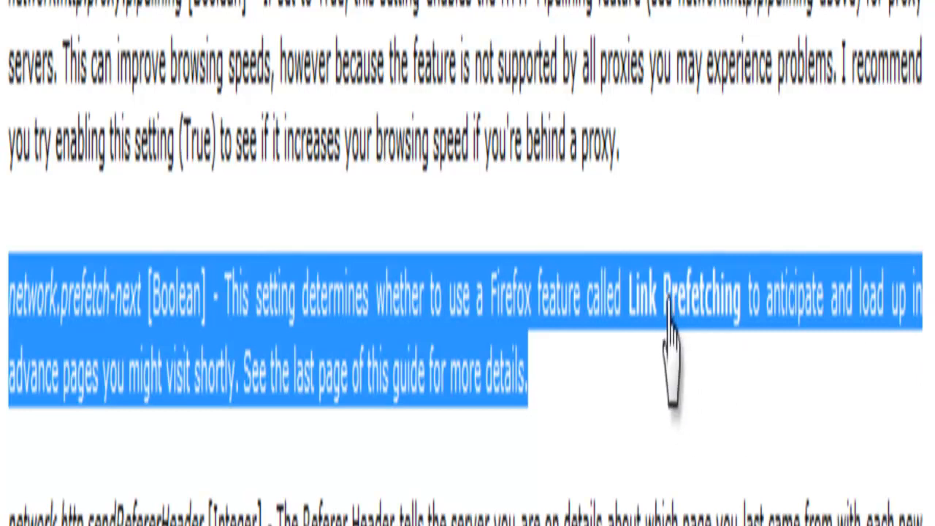
Follow the Link Prefetching link to the "What is link prefetching?" explanation
click(681, 300)
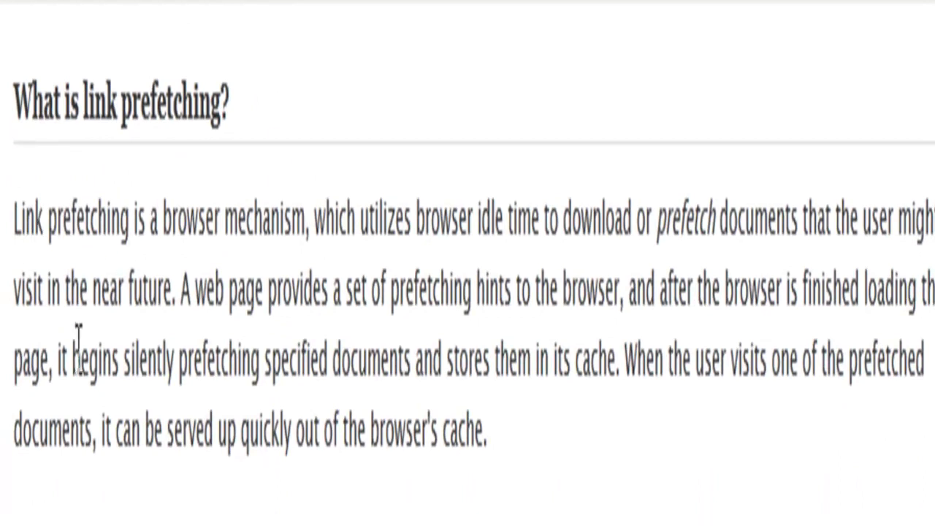
mouse_move(387, 285)
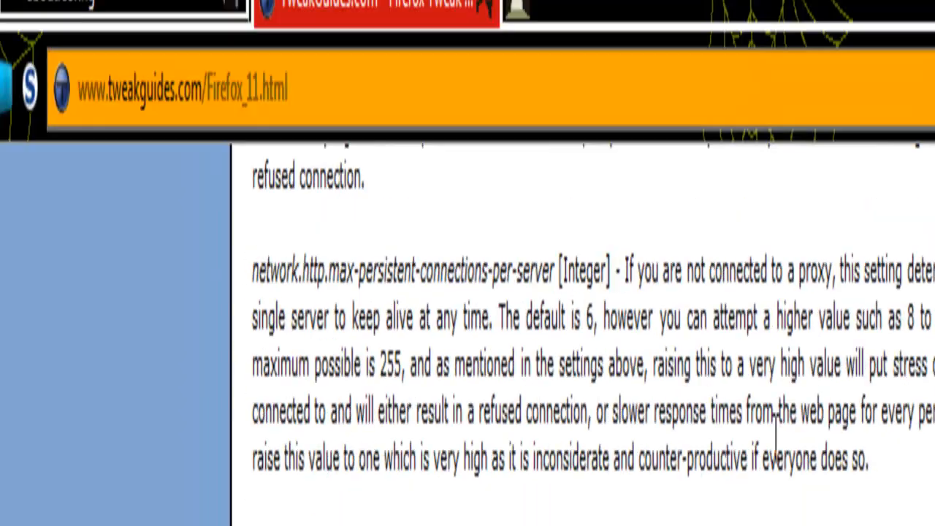
Scroll to the Firefox Prefetching section and highlight the Google Prefetch paragraph down to the network.prefetch-next advice
scroll(down, 3)
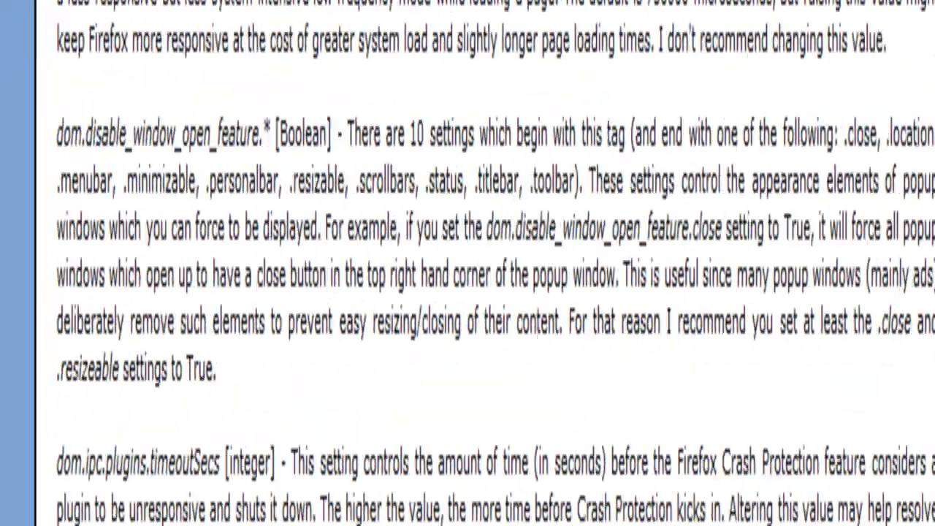
scroll(down, 3)
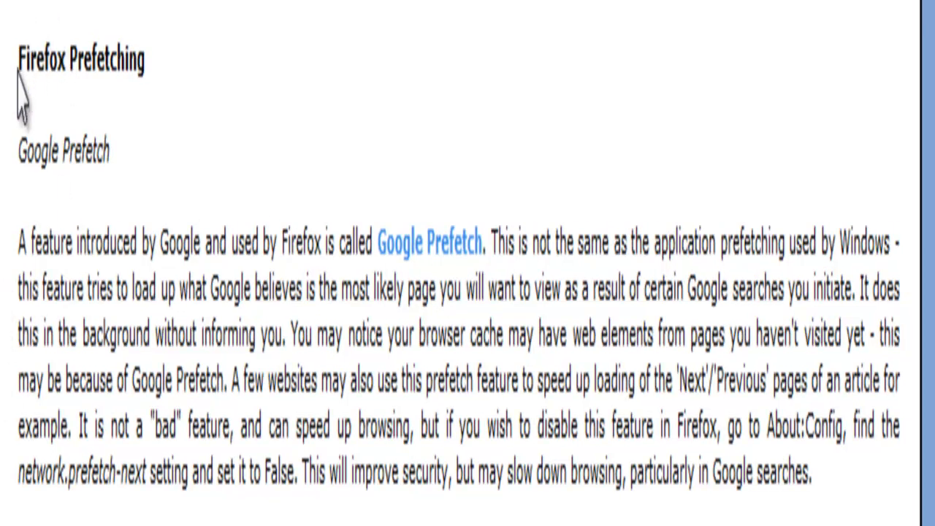
mouse_move(29, 149)
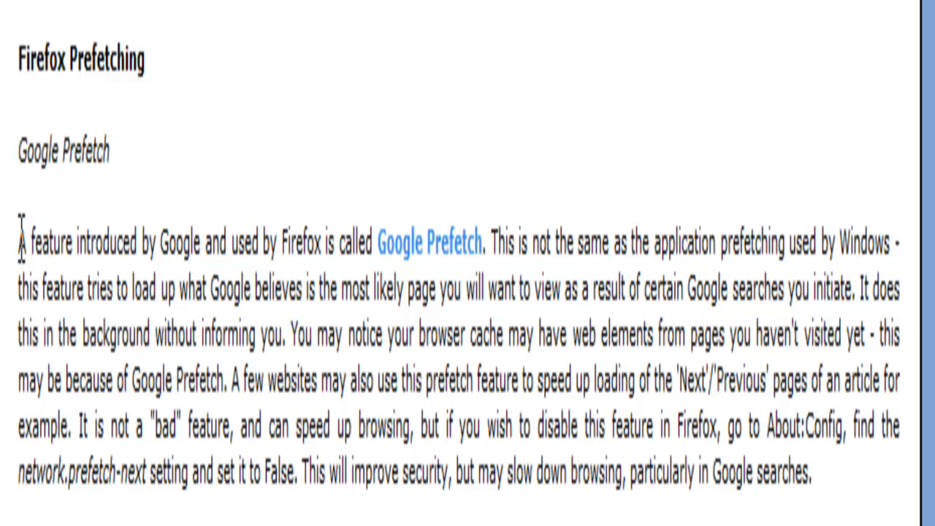
drag(18, 242, 314, 243)
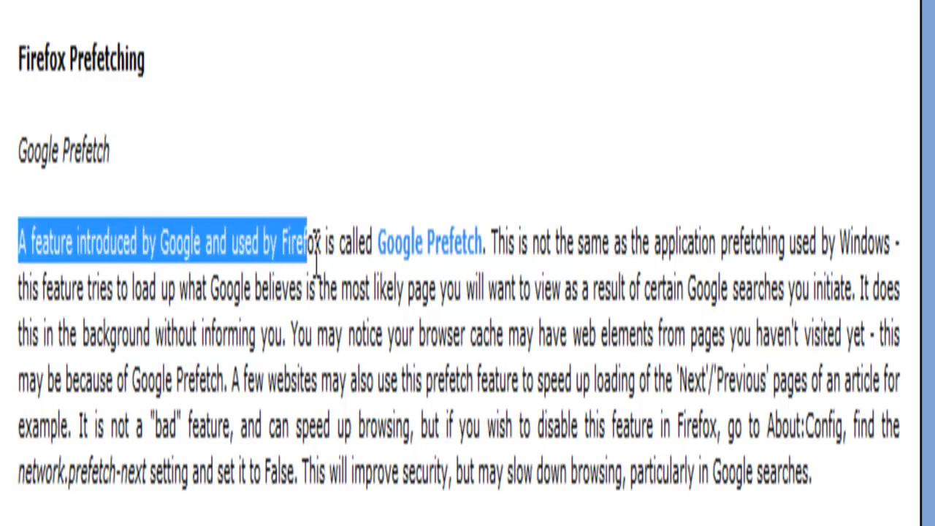
drag(314, 242, 577, 243)
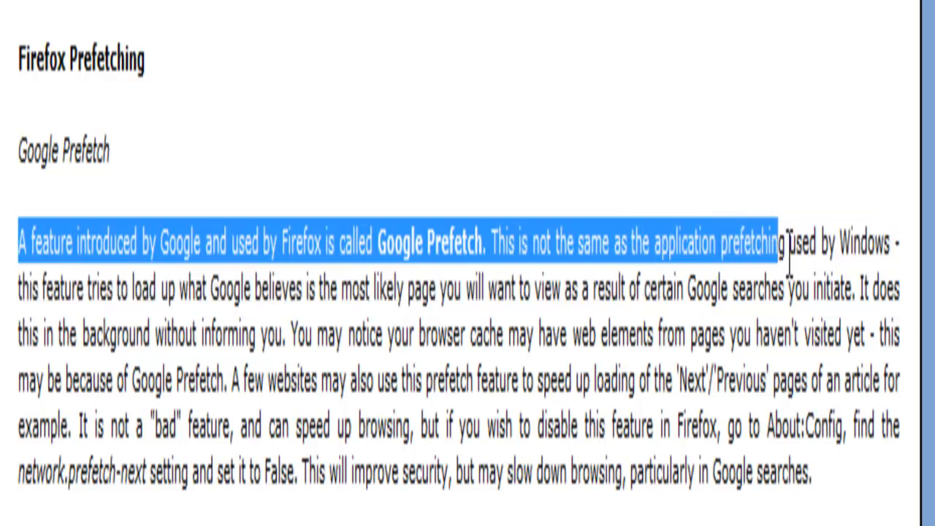
drag(786, 243, 894, 286)
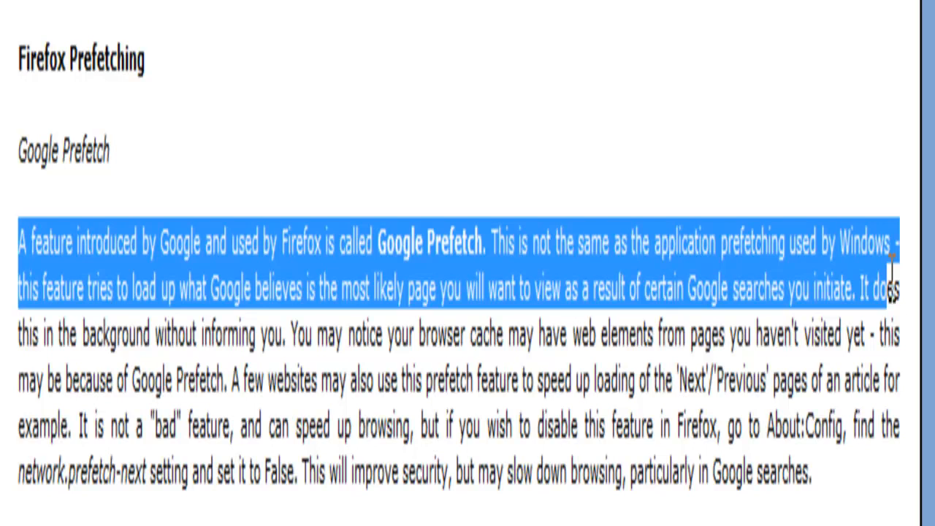
mouse_move(906, 329)
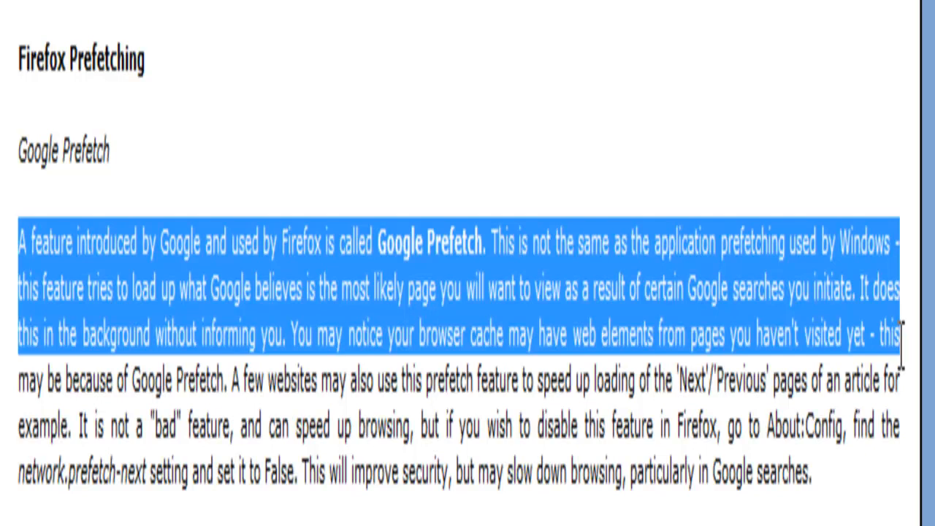
drag(906, 343, 906, 383)
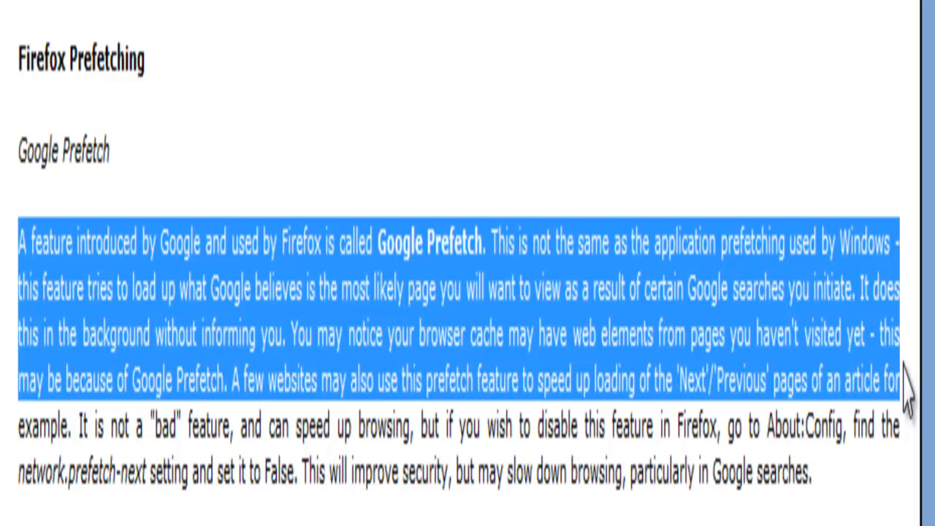
drag(905, 379, 905, 427)
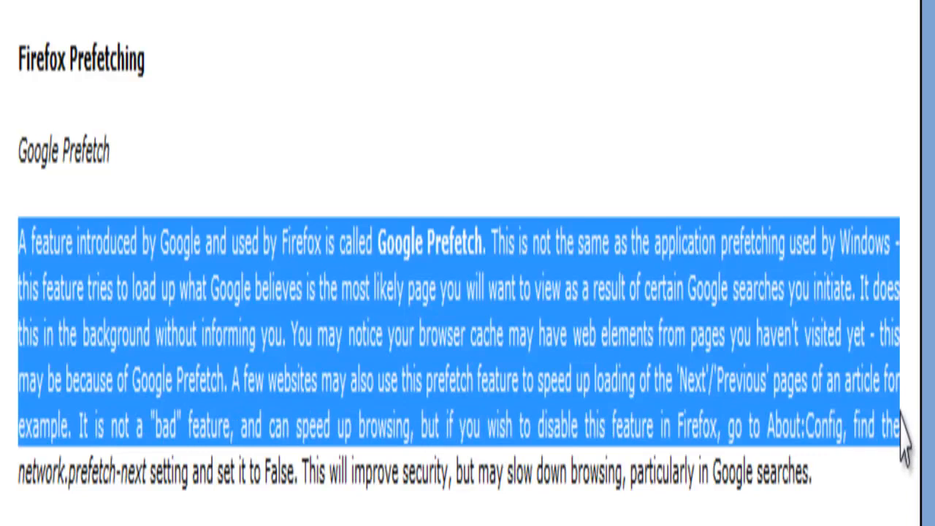